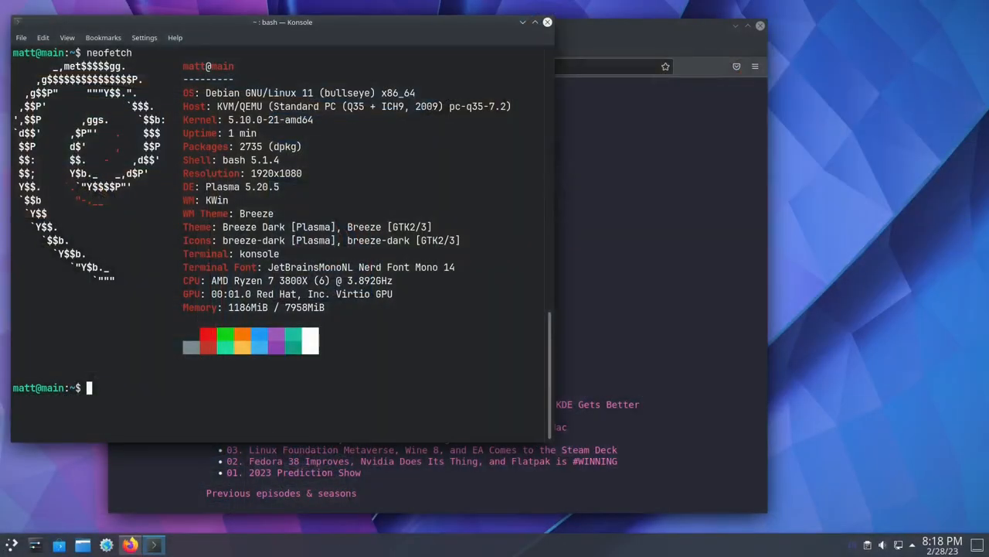
pyautogui.moveTo(788, 290)
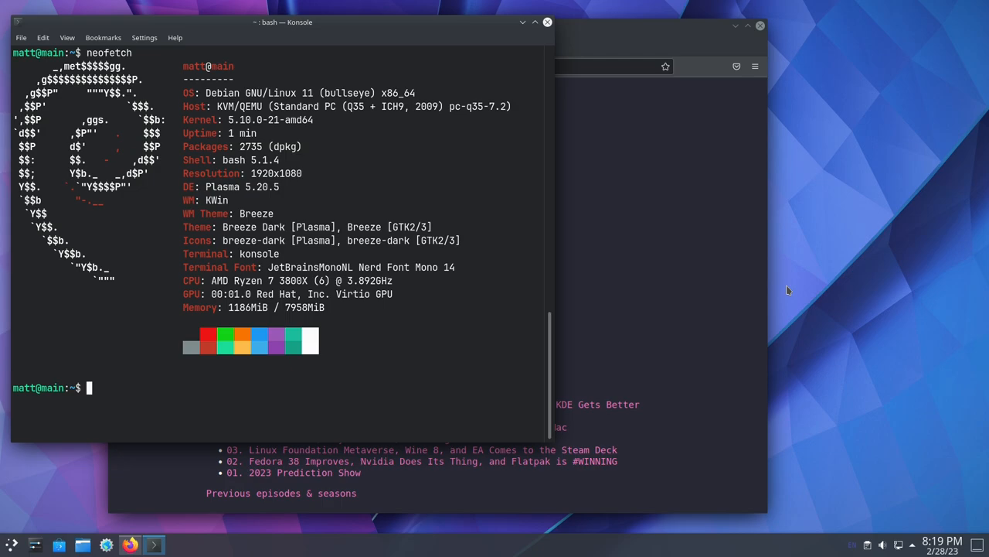
pyautogui.moveTo(648, 168)
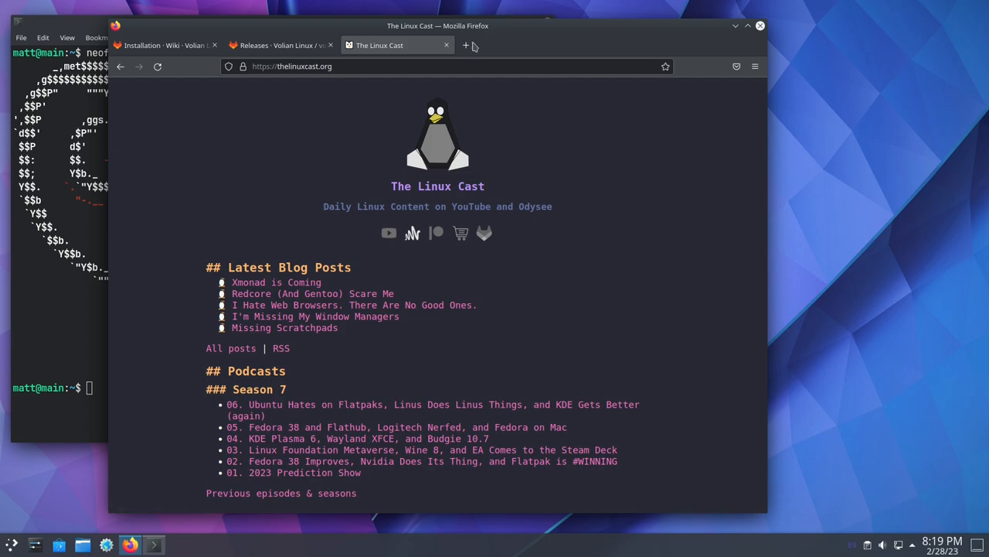
# Load YouTube's home page in a new fourth tab via the YouTube shortcut tile.
pyautogui.click(466, 45)
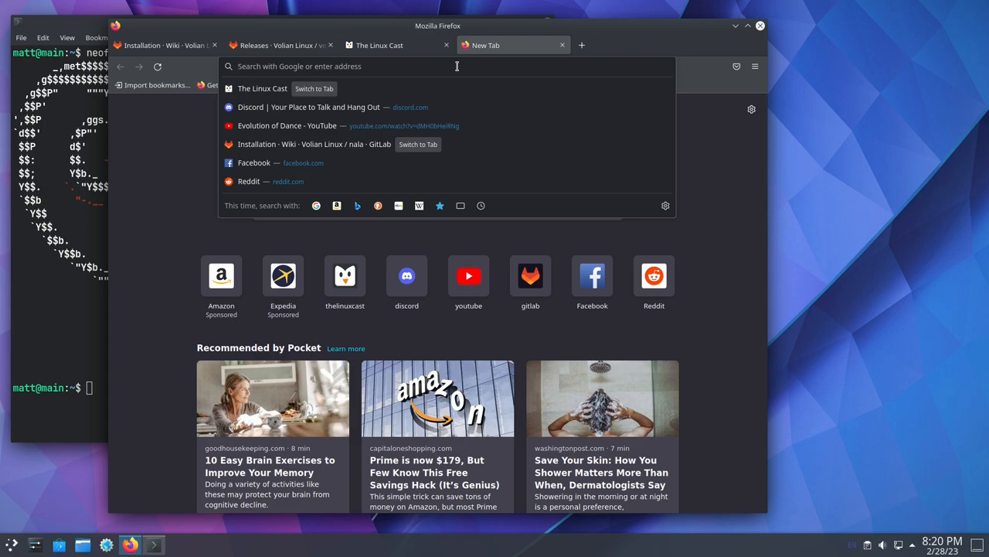
pyautogui.click(469, 276)
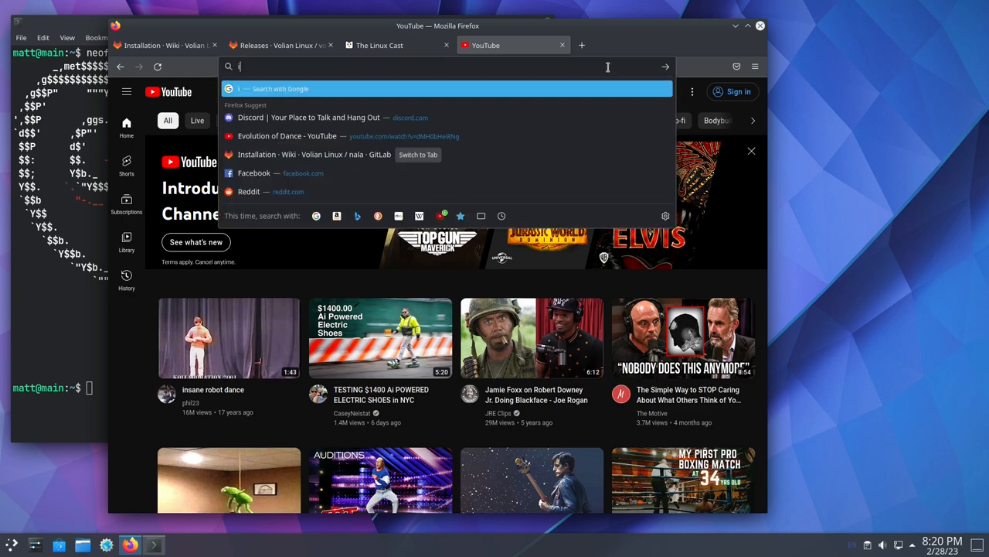
# Search 'invidious', open invidious.io's public instances list, and choose yewtu.be.
pyautogui.write('invidious')
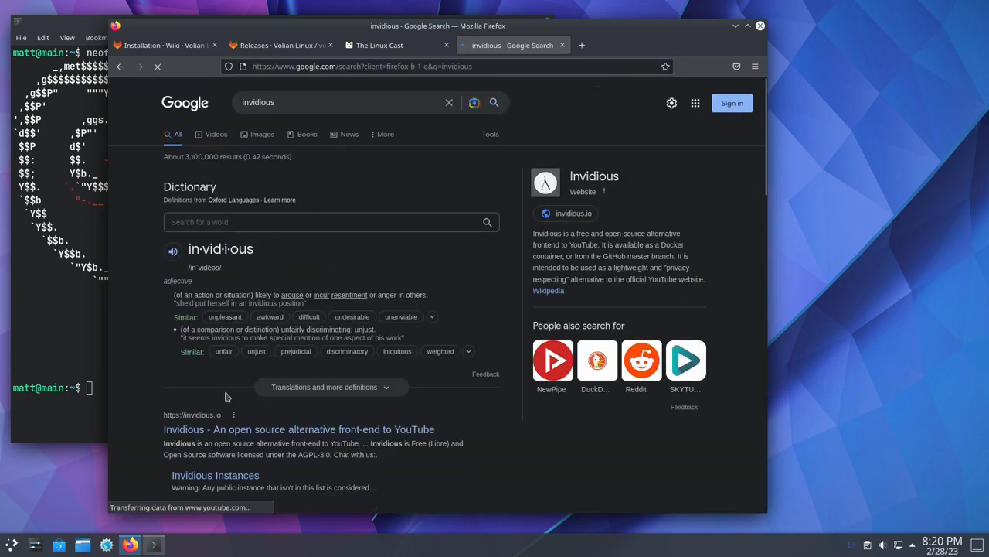
pyautogui.click(298, 429)
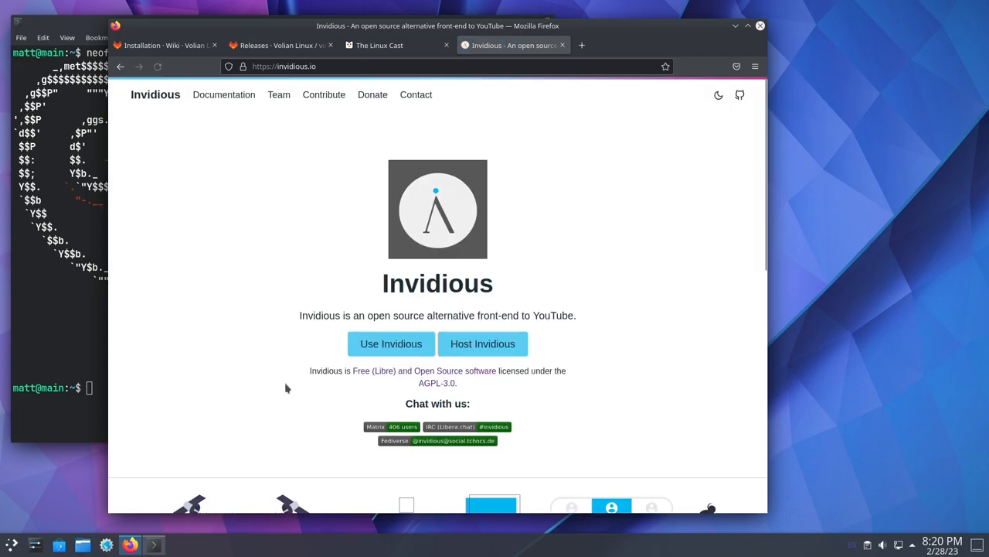
pyautogui.click(390, 343)
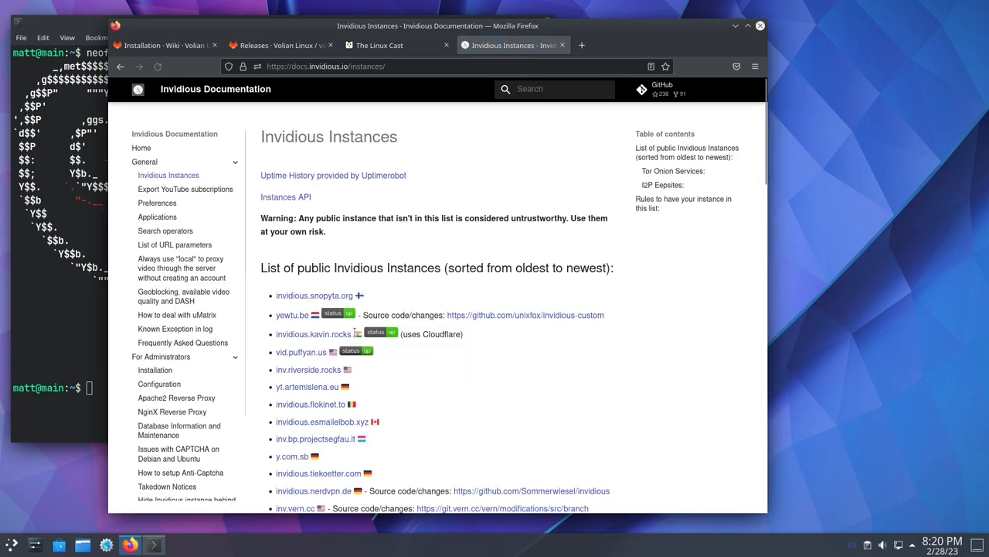
pyautogui.moveTo(296, 309)
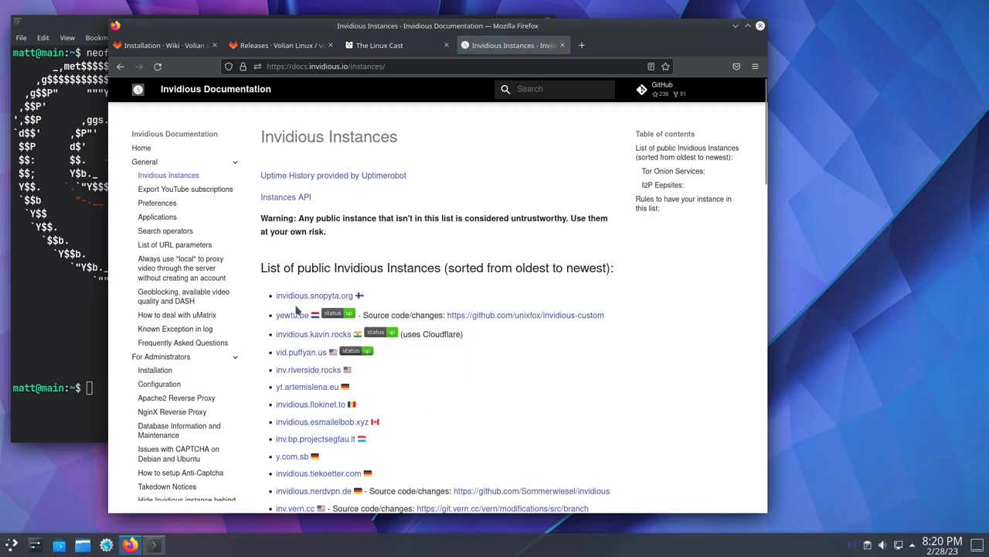
pyautogui.click(293, 315)
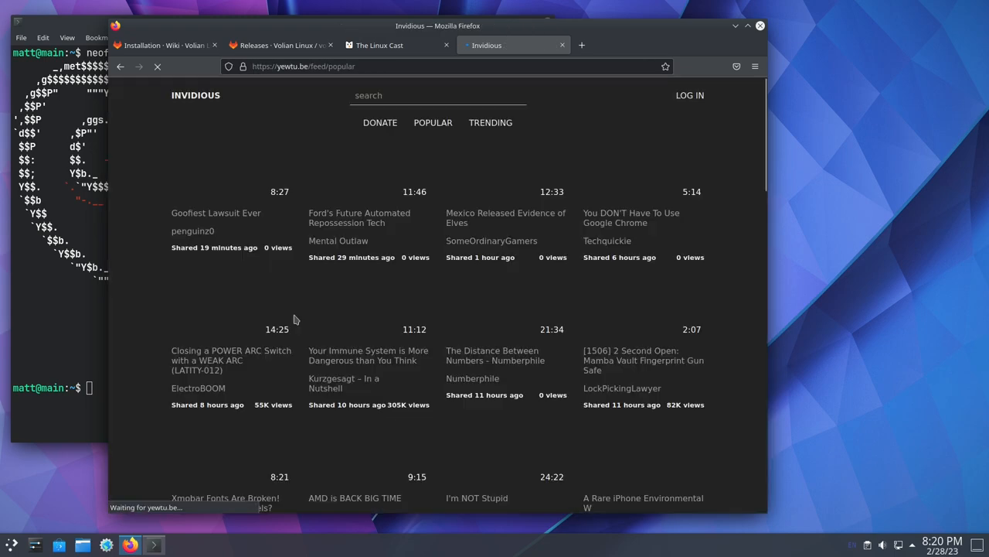